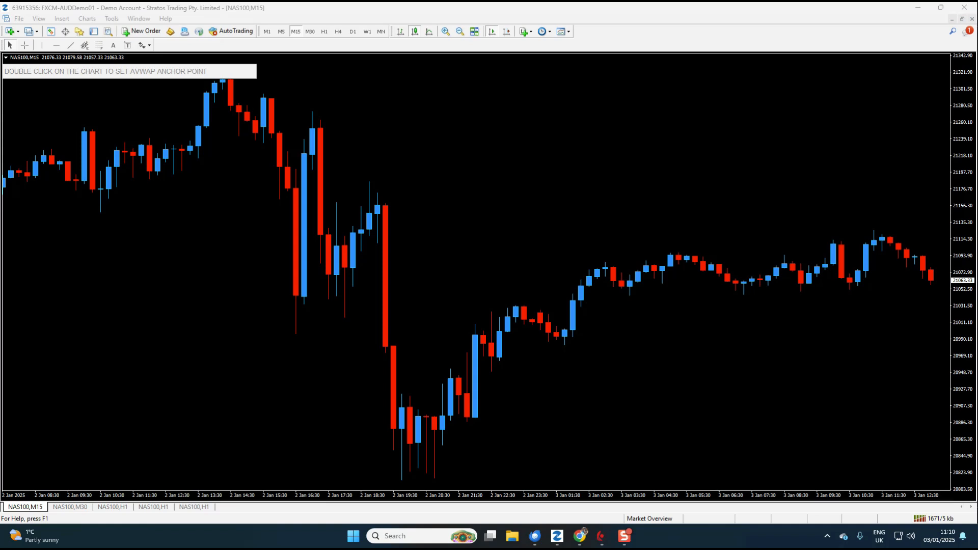
mouse_move(689, 454)
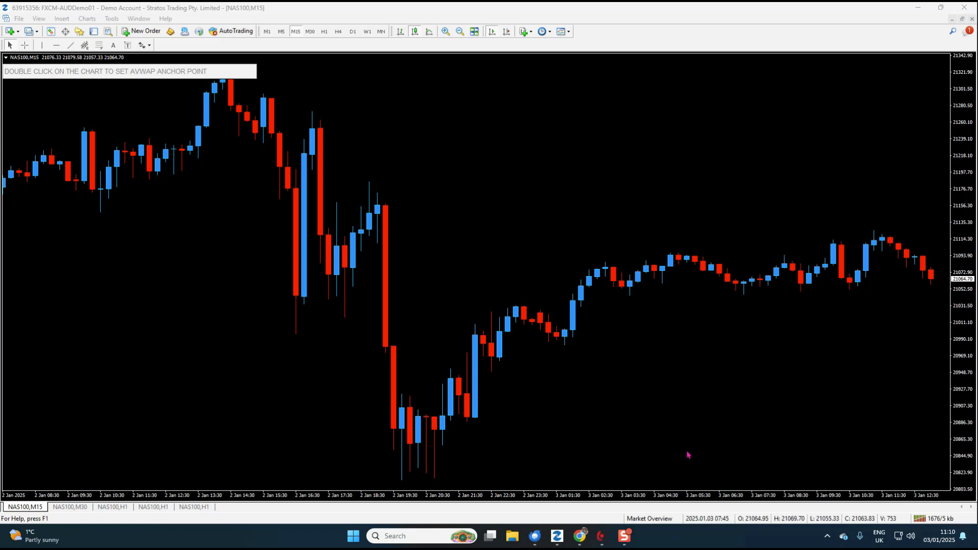
mouse_move(433, 480)
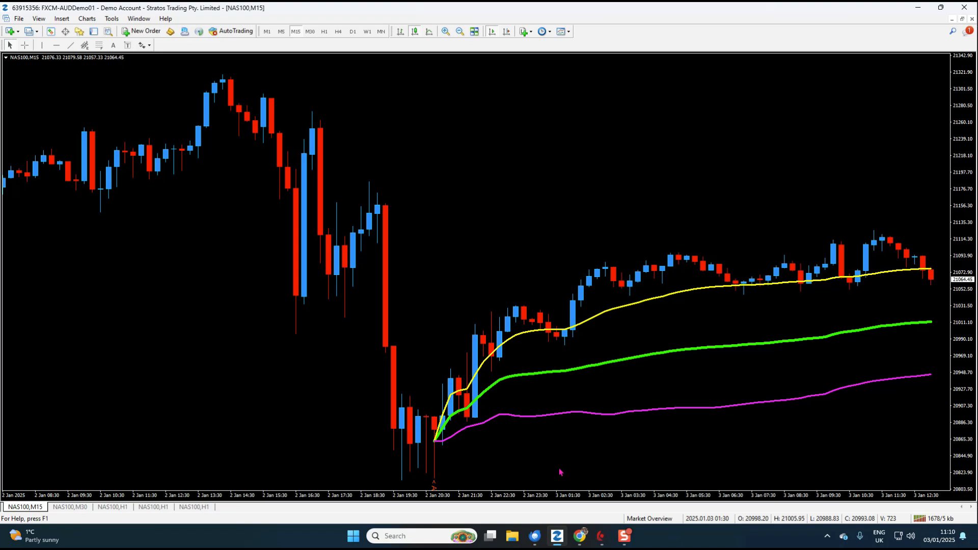
mouse_move(399, 485)
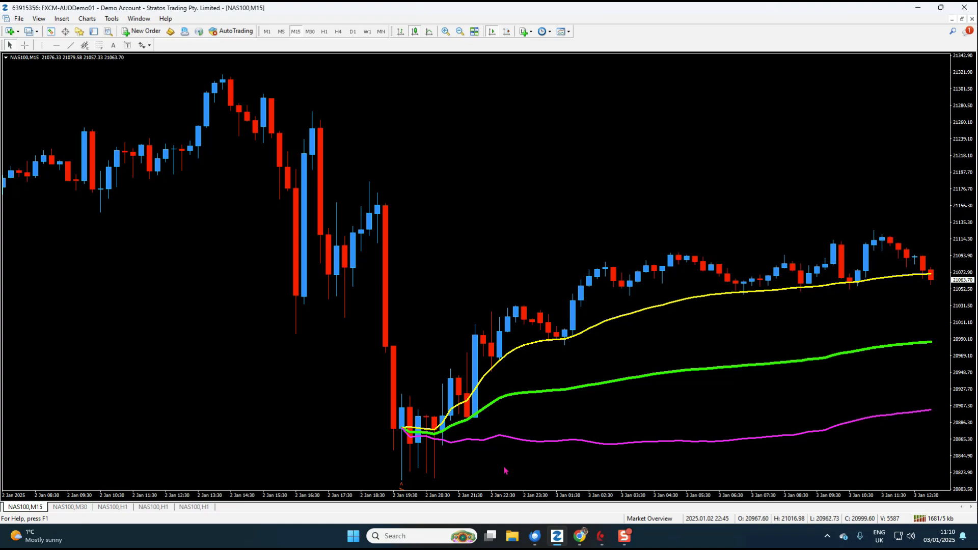
mouse_move(566, 339)
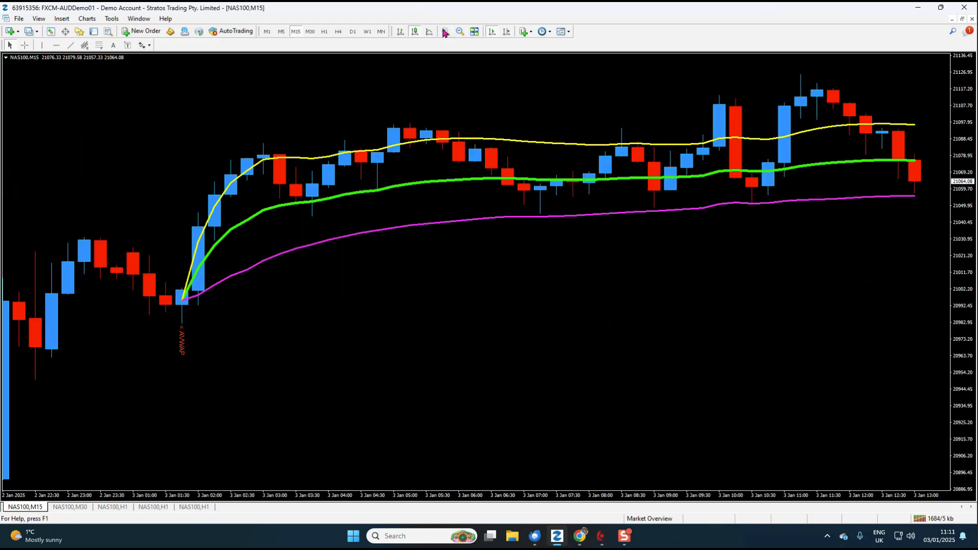
mouse_move(737, 414)
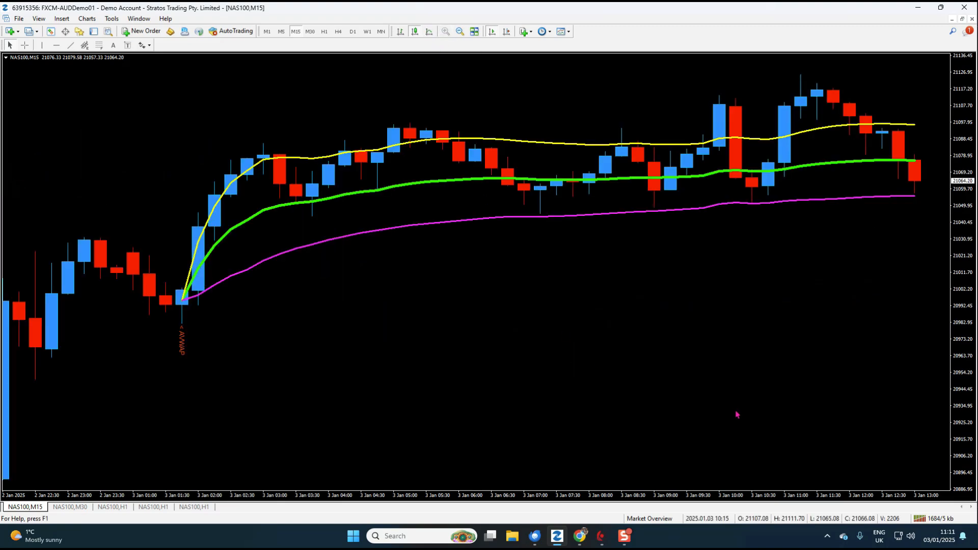